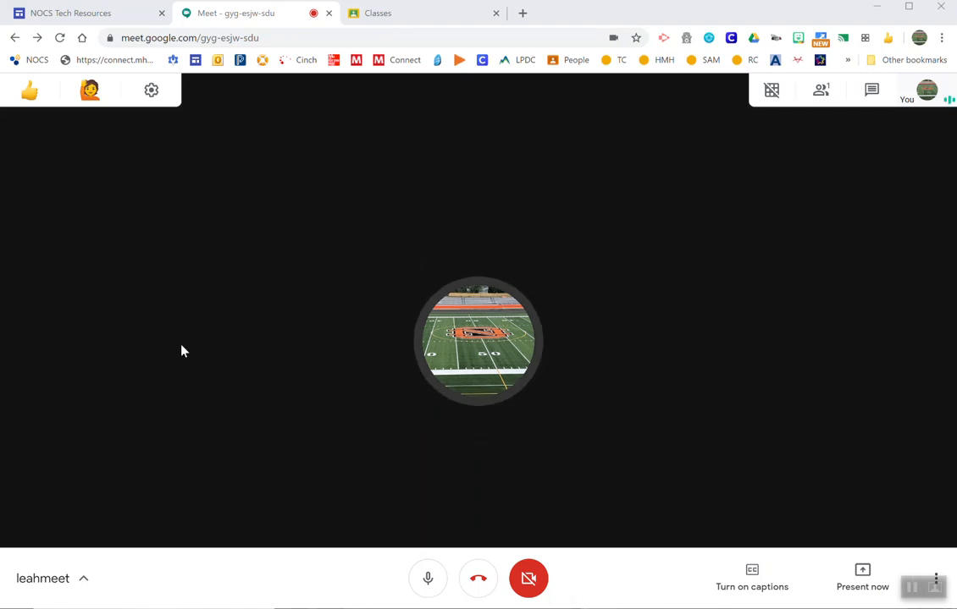
mouse_move(225, 331)
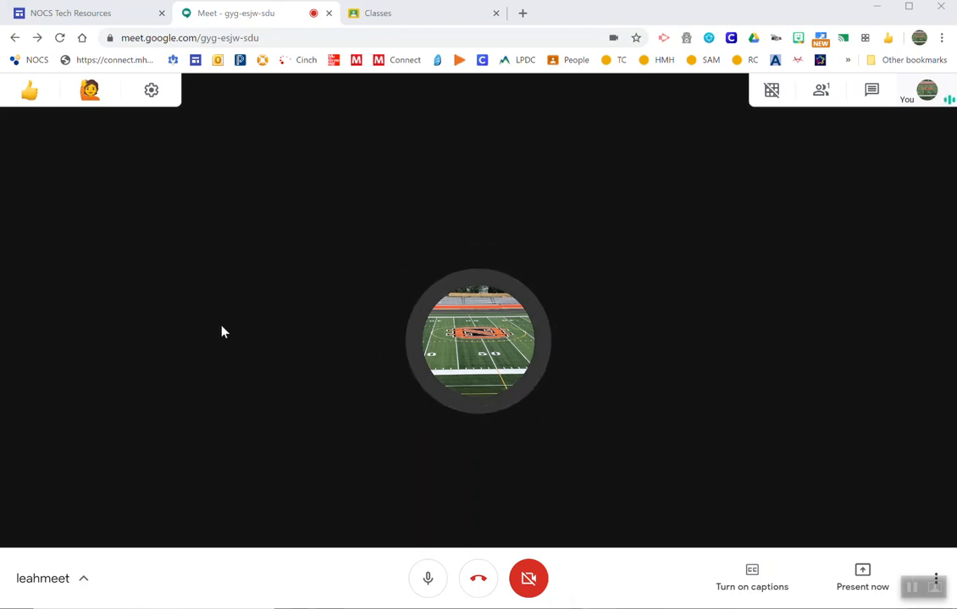
mouse_move(684, 300)
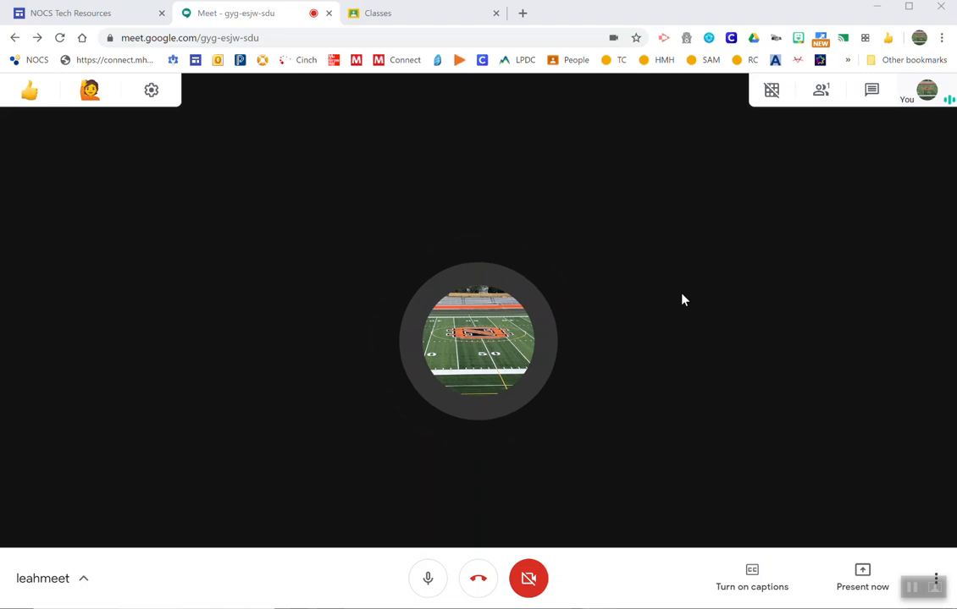
mouse_move(836, 52)
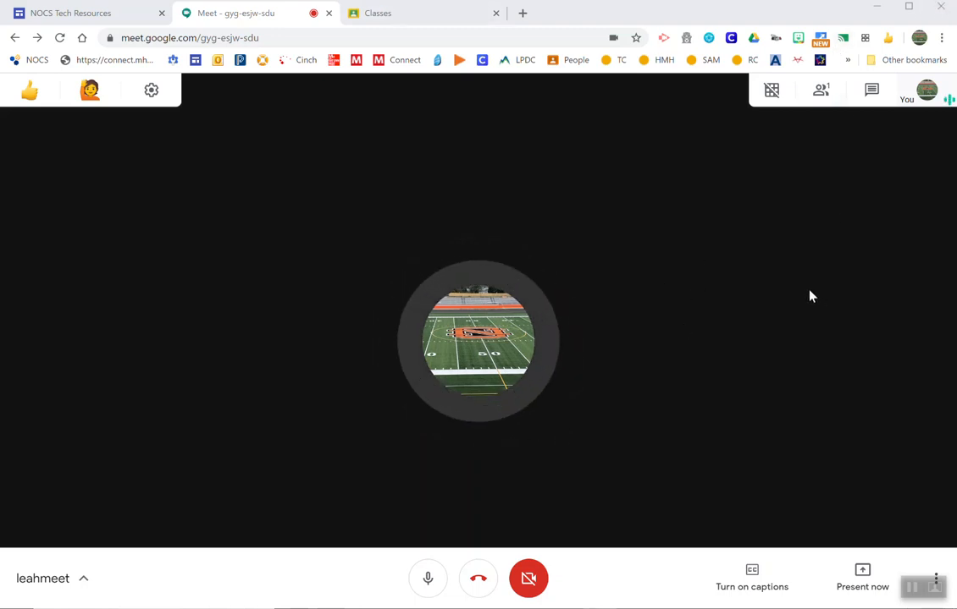
mouse_move(155, 329)
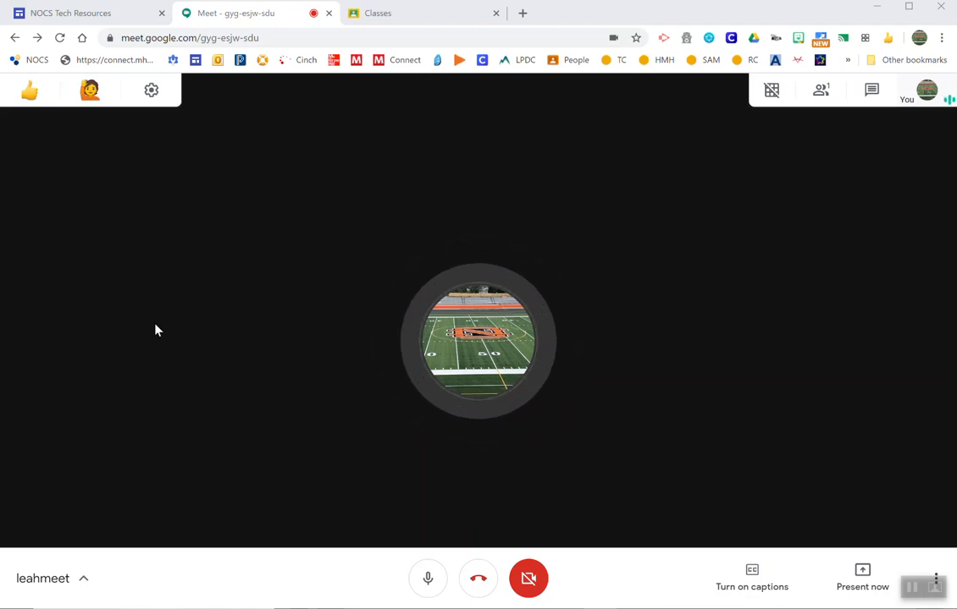
mouse_move(627, 197)
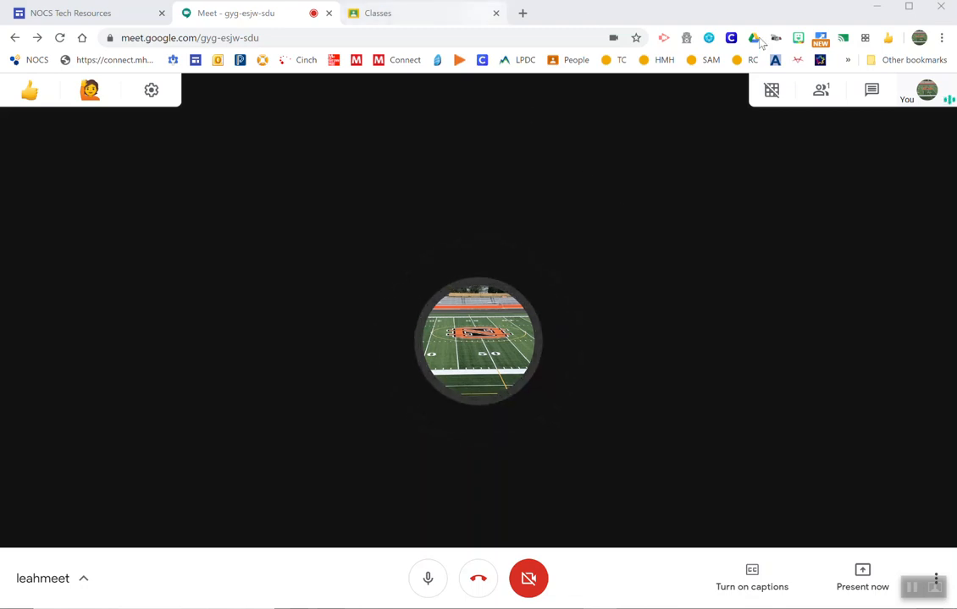
mouse_move(820, 37)
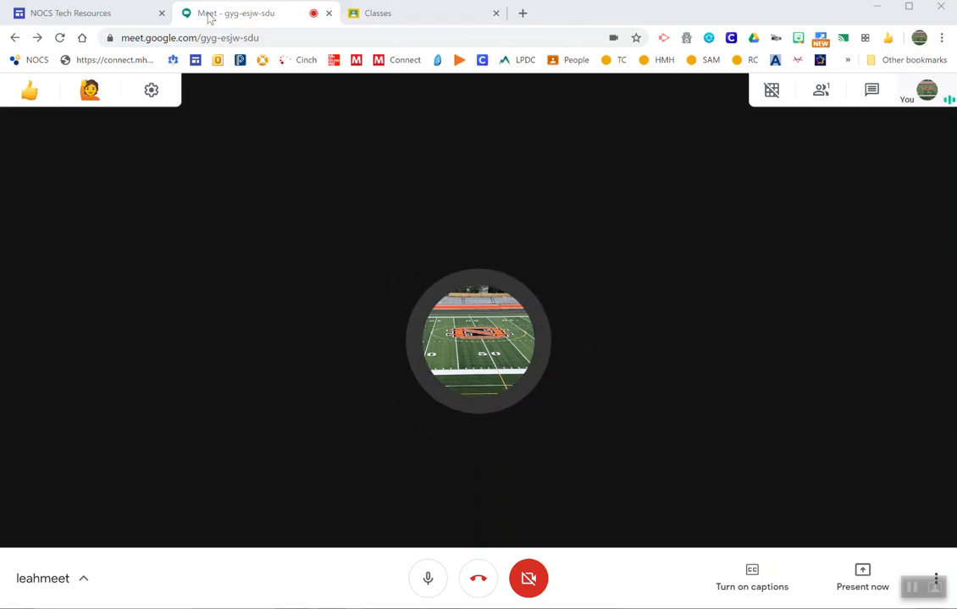
mouse_move(378, 13)
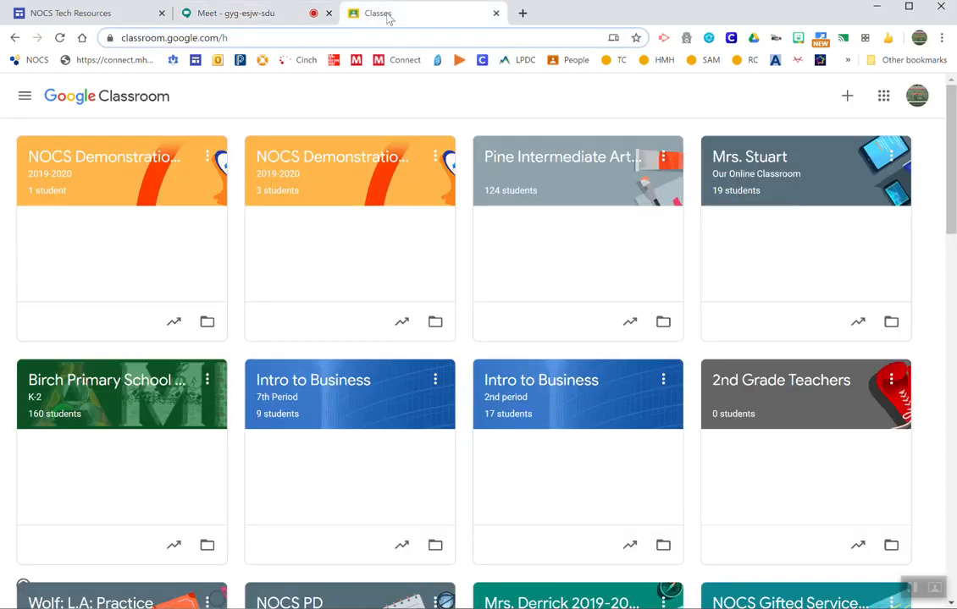
Open the NOCS Demonstration Classroom class and dismiss the Meet announcement banner
click(246, 12)
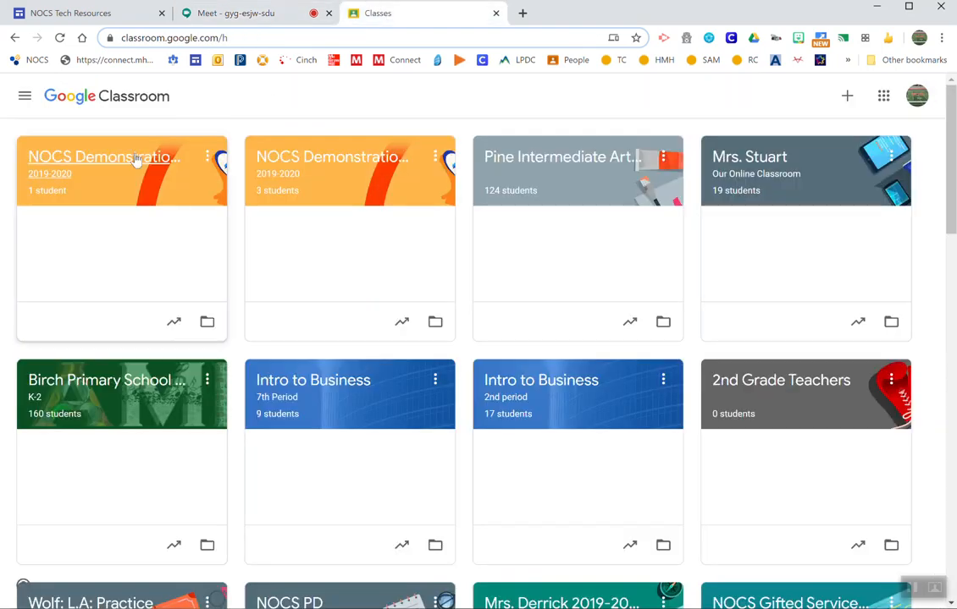
click(103, 156)
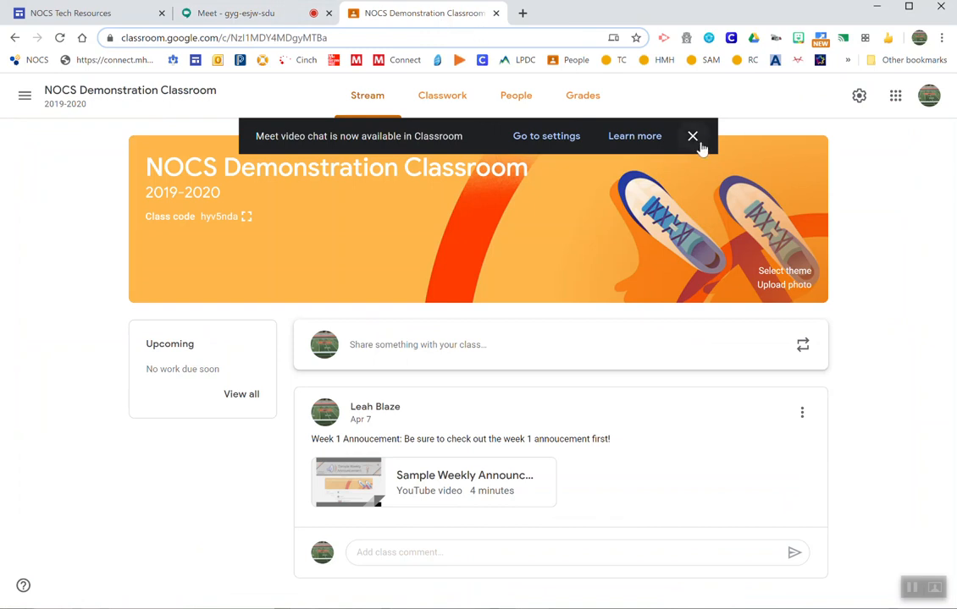
click(246, 13)
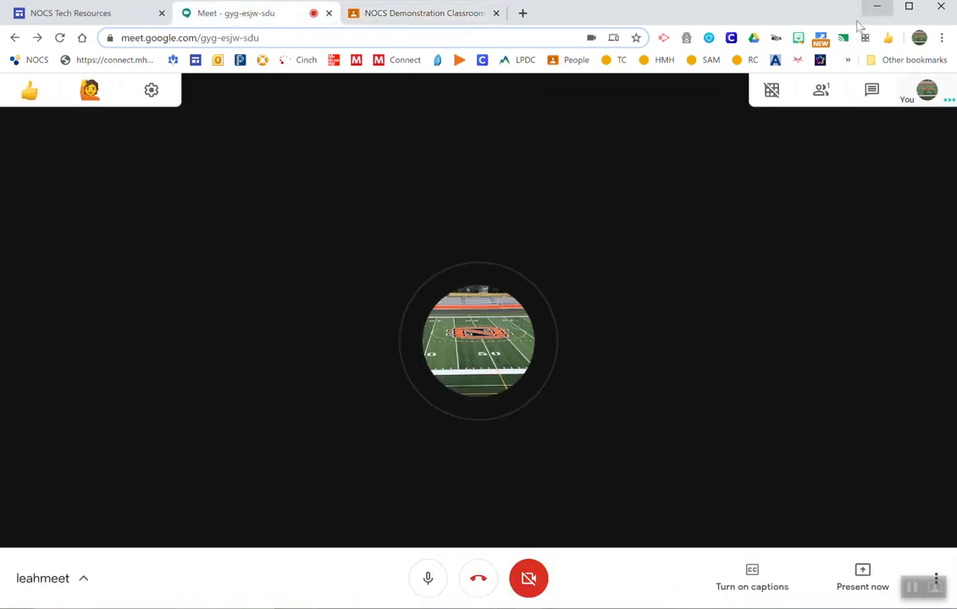
mouse_move(820, 38)
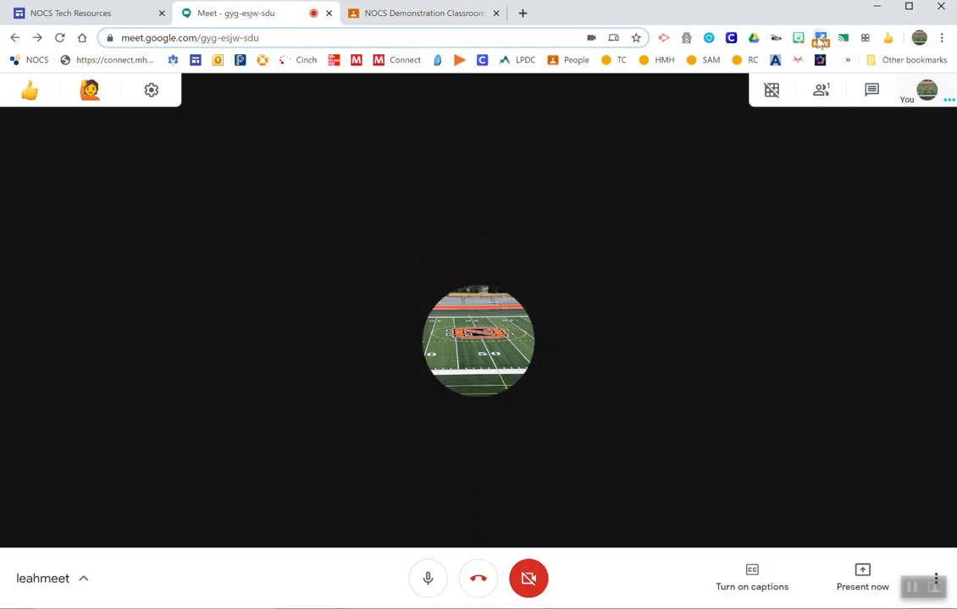
Bring up the Tab Resize layout options to pick the 1x2 side-by-side layout
click(819, 38)
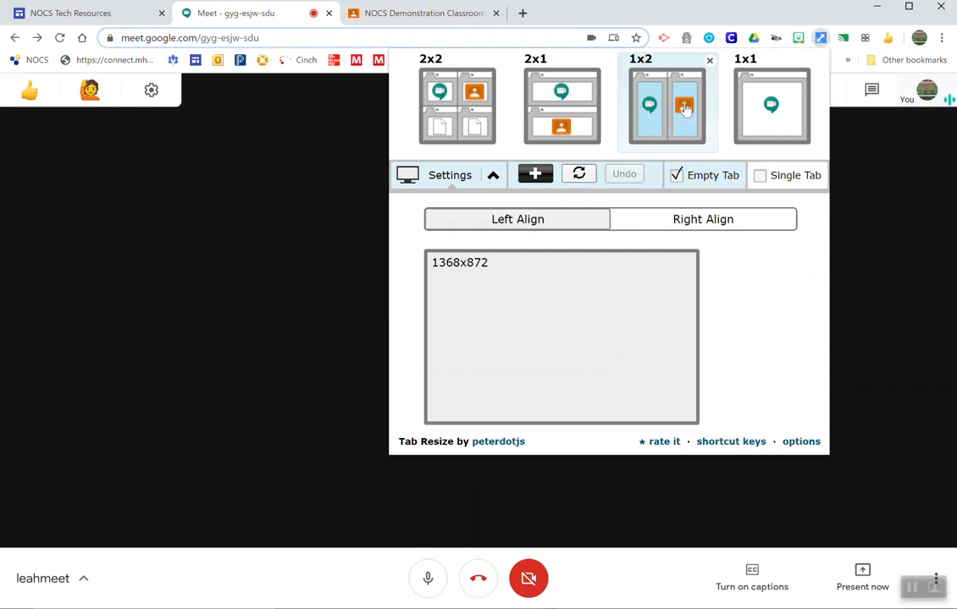
mouse_move(685, 108)
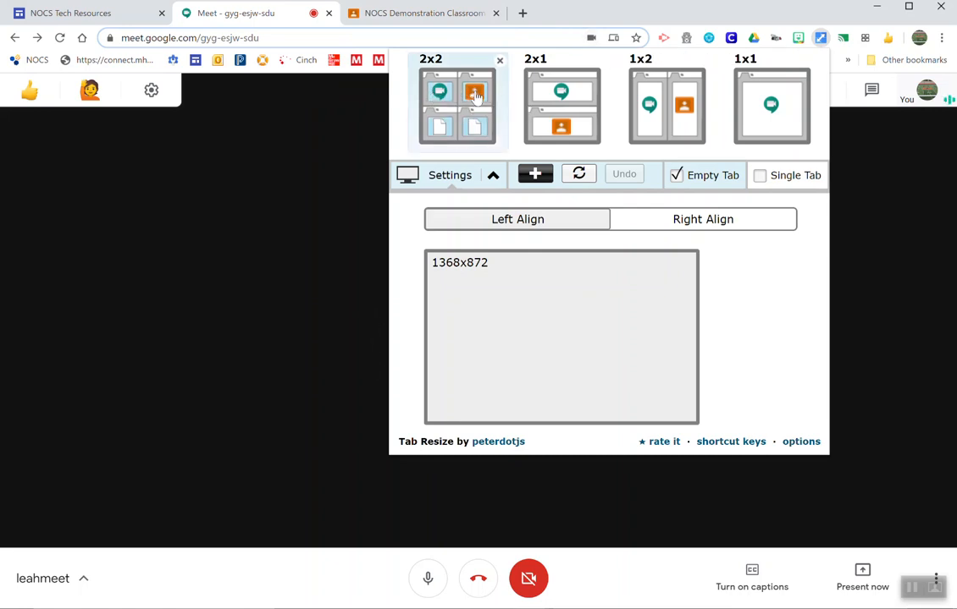
mouse_move(535, 103)
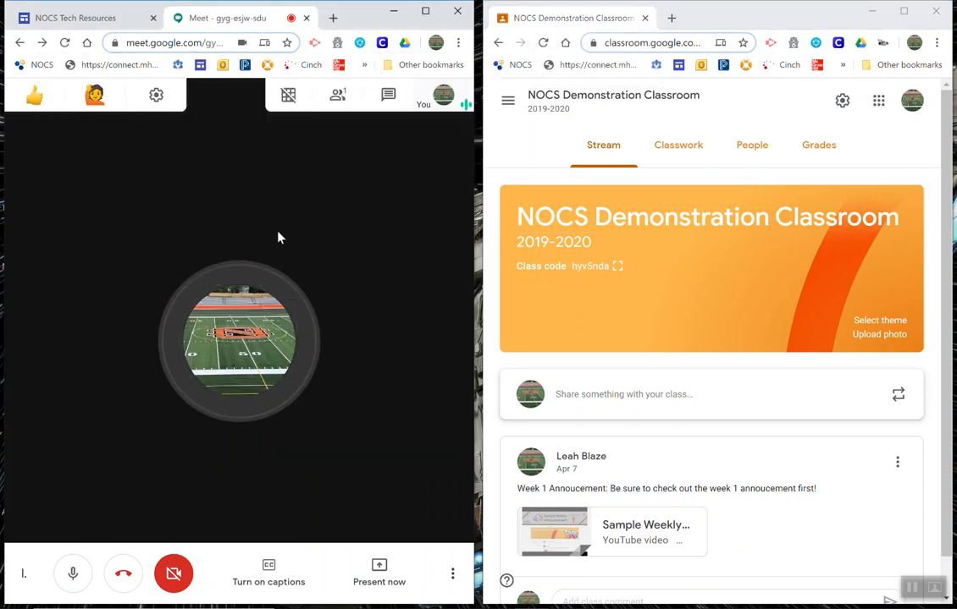
Toggle grid view on for the Meet call using the grid view extension button
click(288, 94)
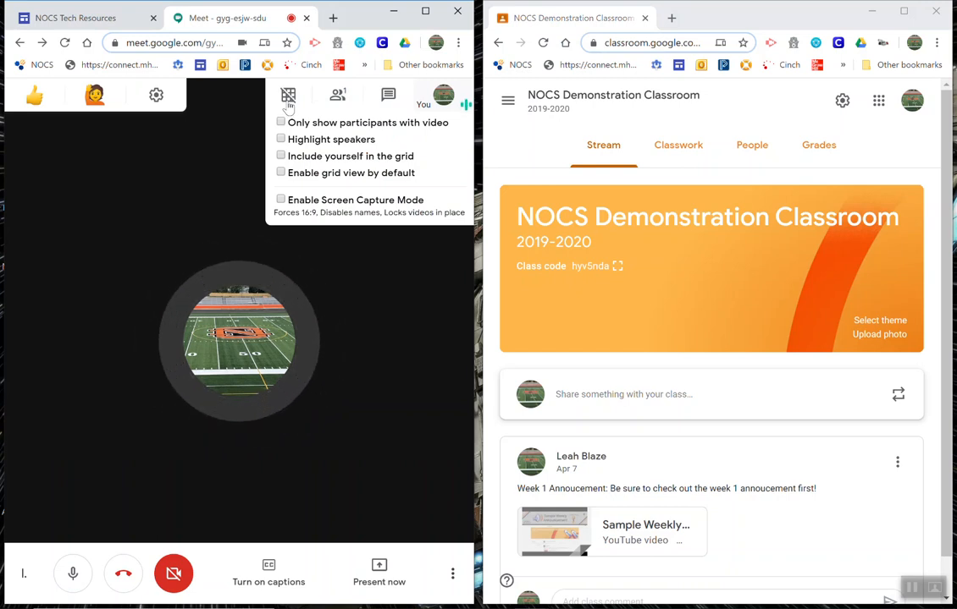
click(319, 251)
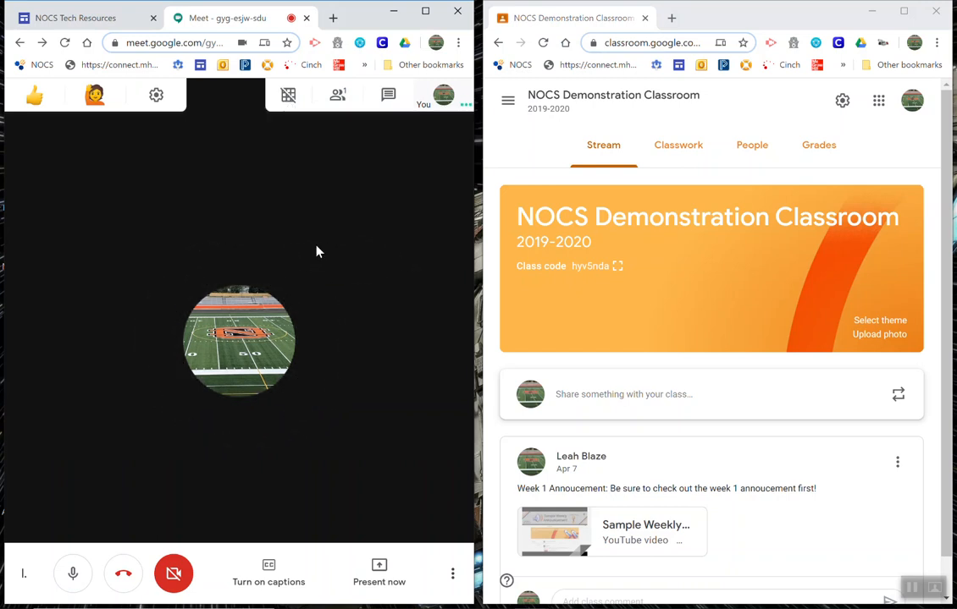
click(288, 94)
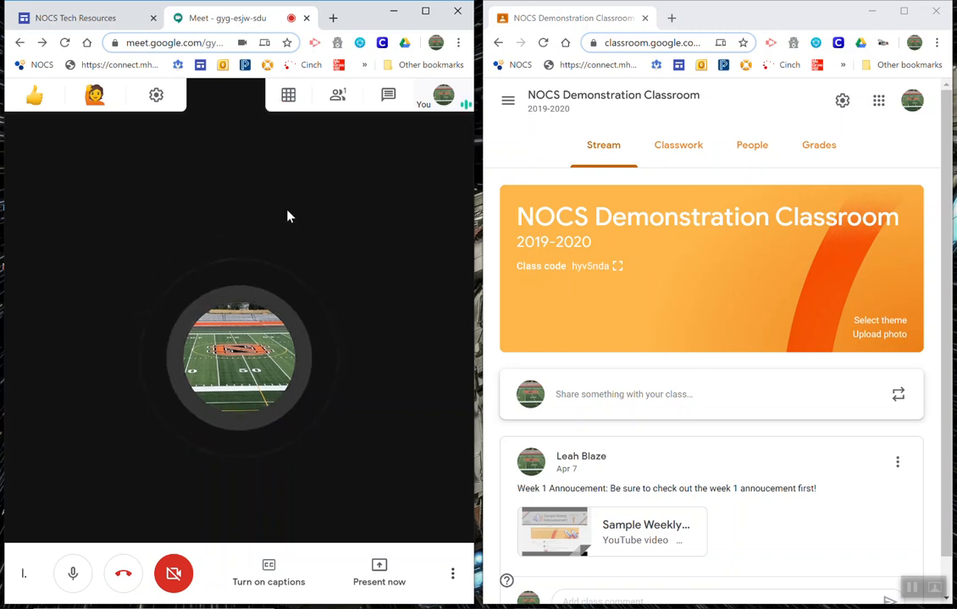
click(287, 95)
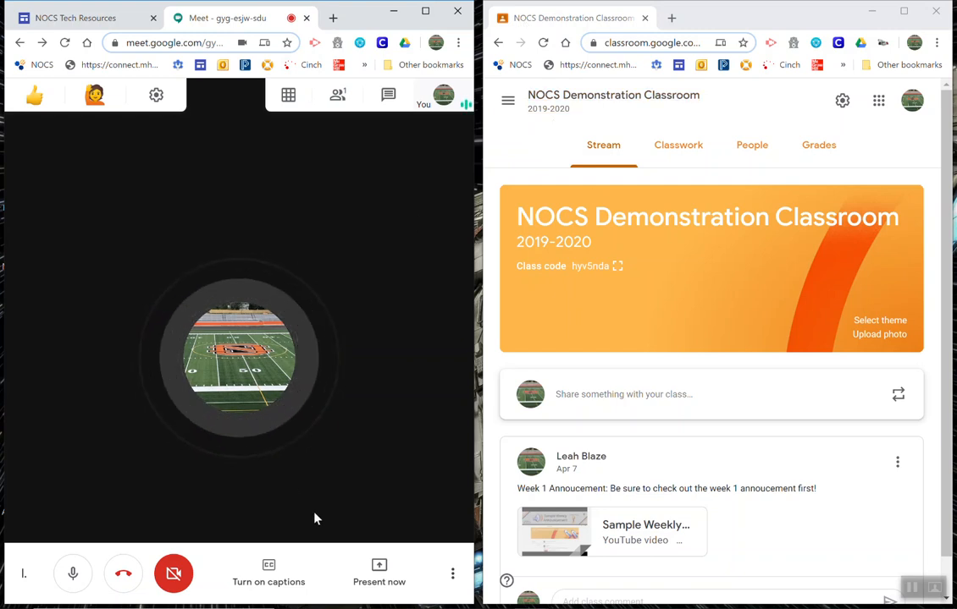
Share the NOCS Demonstration Classroom window via Present now > A window
click(378, 573)
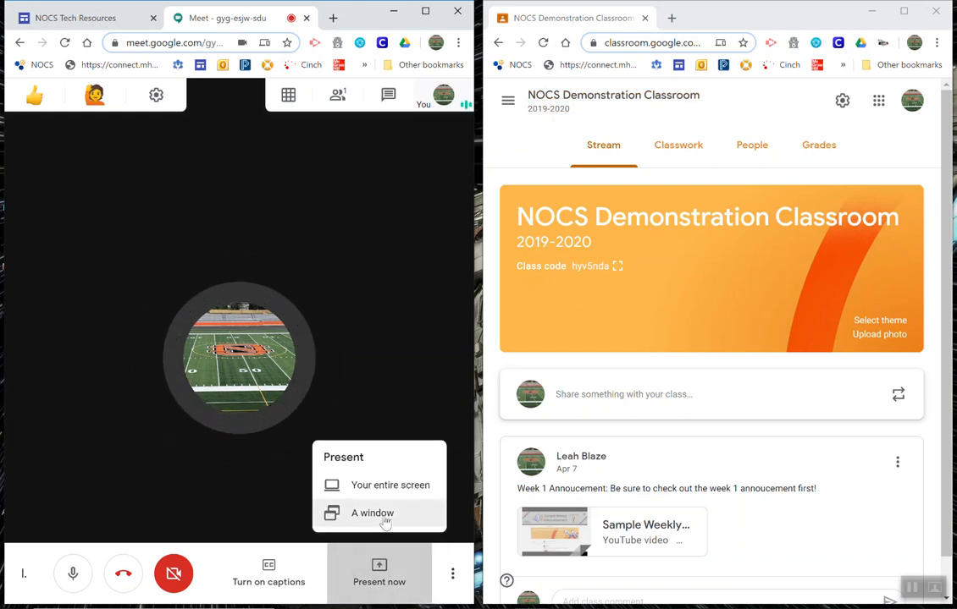
mouse_move(390, 485)
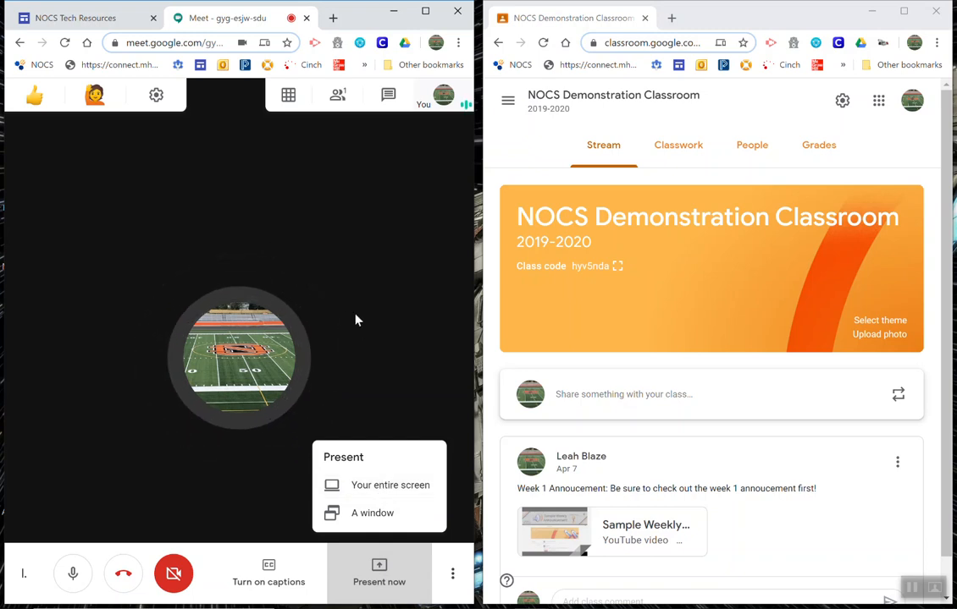
mouse_move(364, 525)
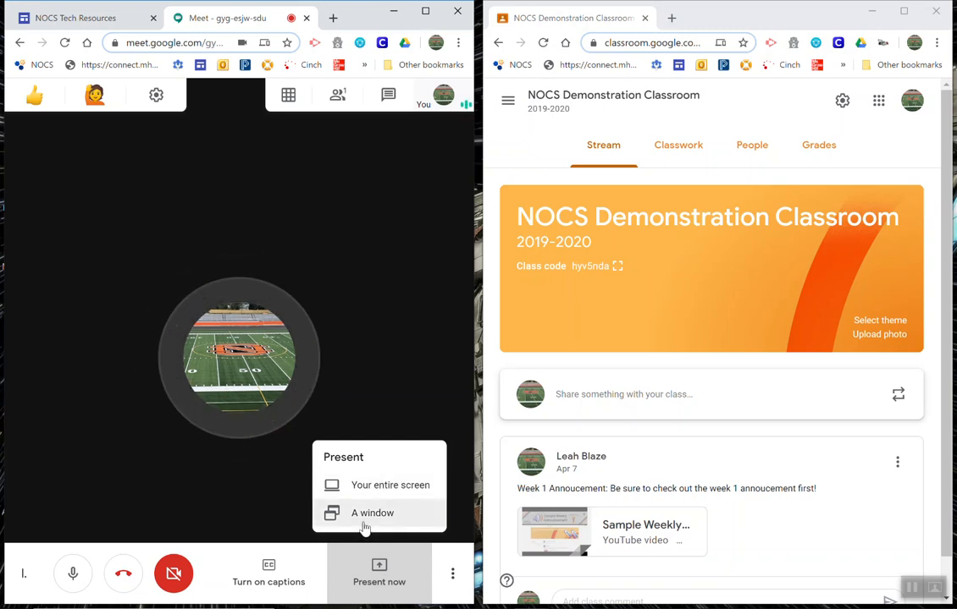
click(372, 513)
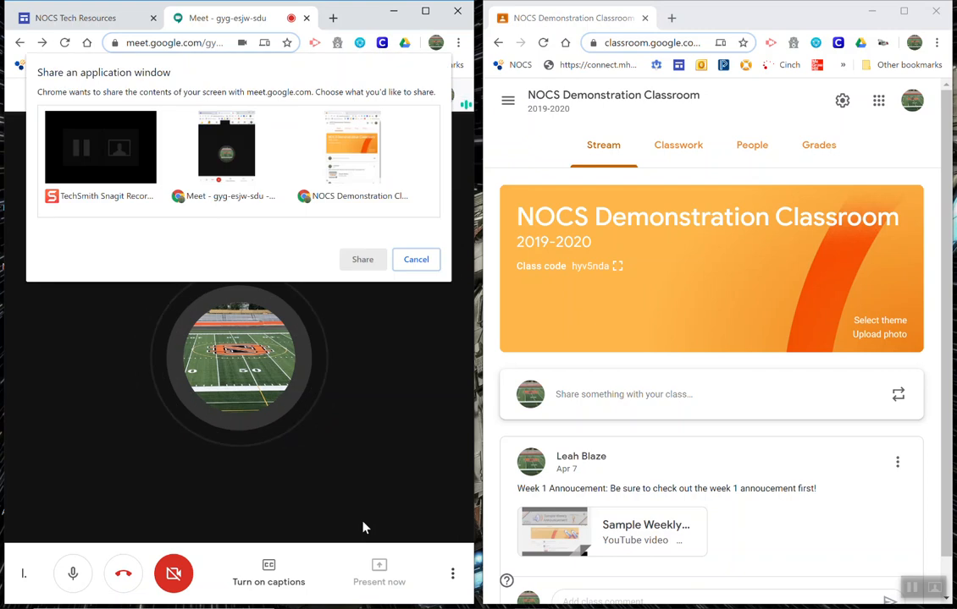
click(351, 147)
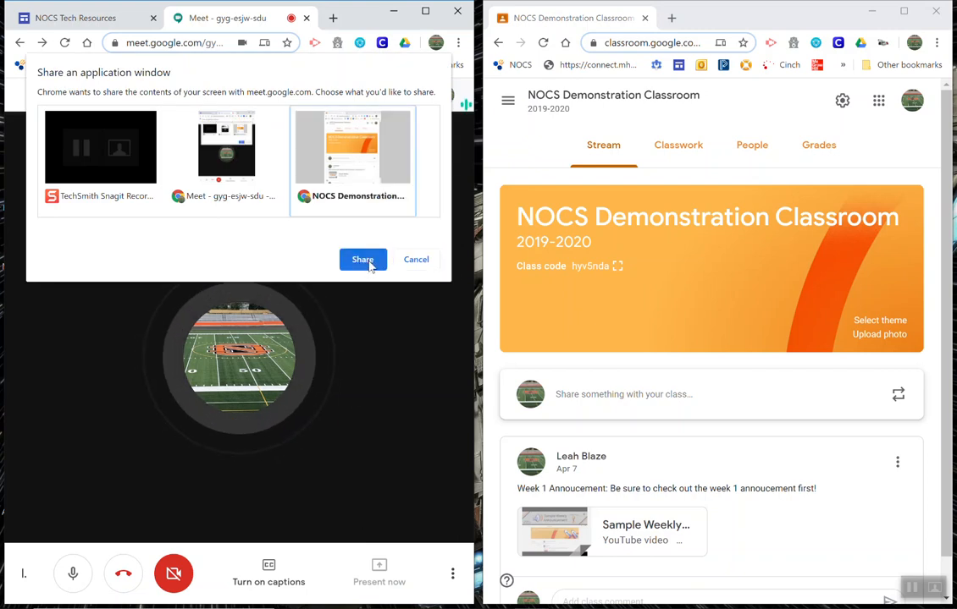
click(363, 259)
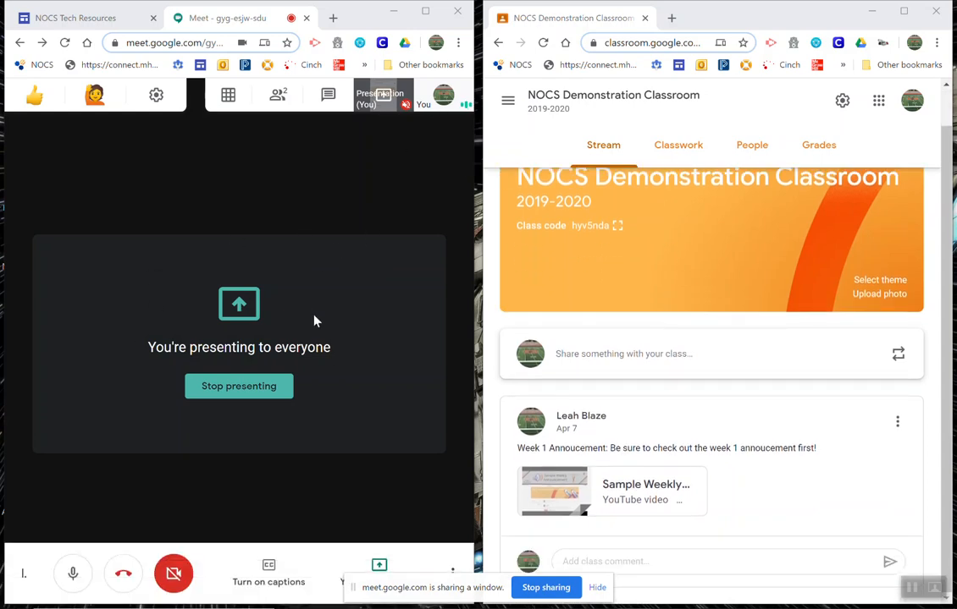
Tick 'Include yourself in the grid' in the grid view dropdown
click(228, 95)
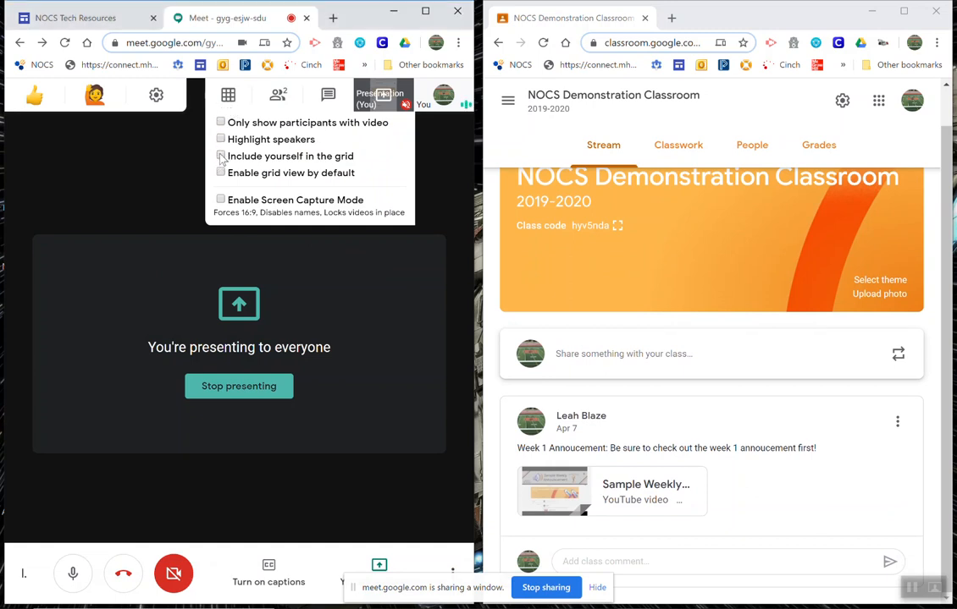
click(220, 155)
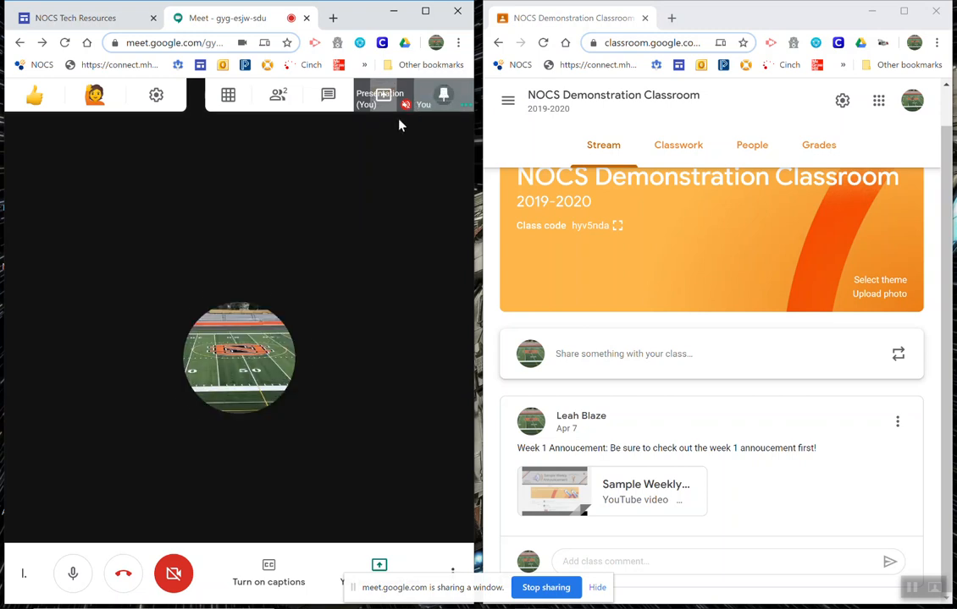
mouse_move(284, 251)
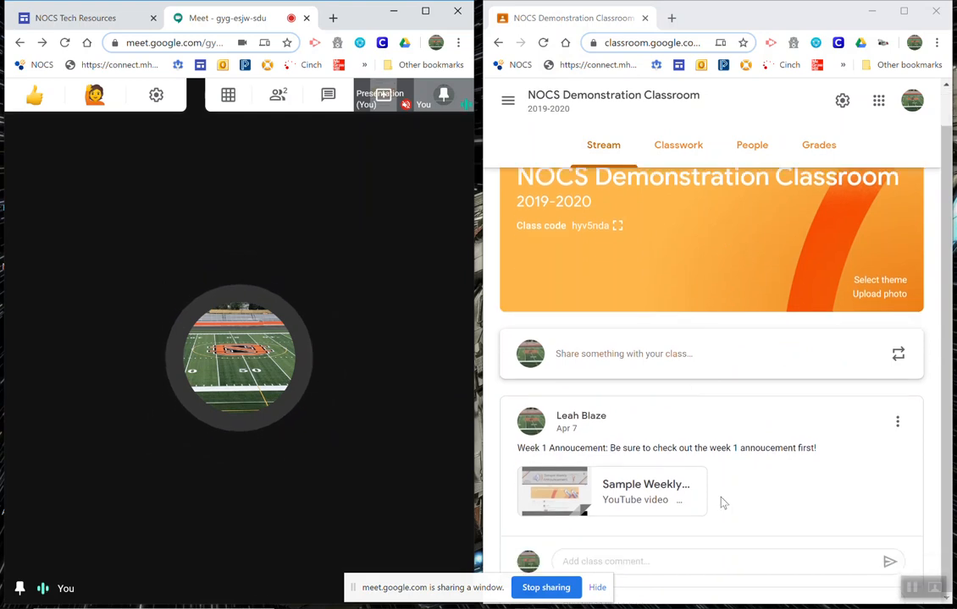
mouse_move(474, 277)
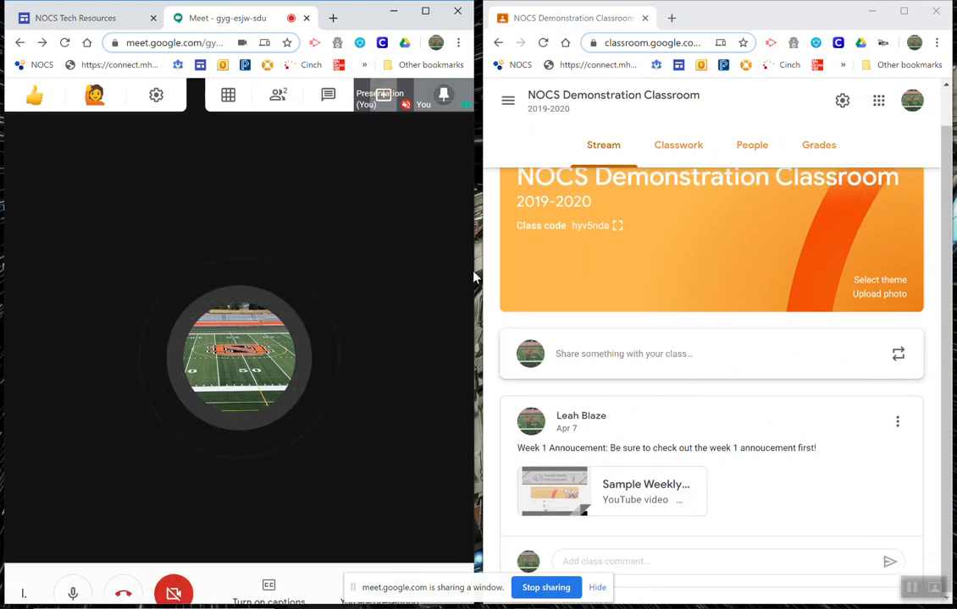